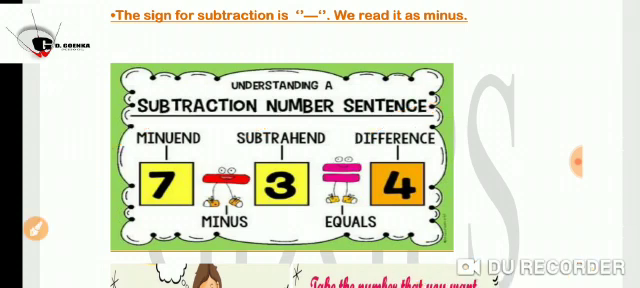
# Step: Scroll to the Subtraction (A) worksheet and handwrite the answer 6 under 7 − 1
pyautogui.scroll(-3)
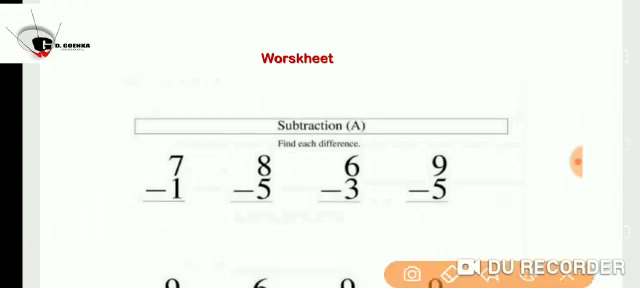
pyautogui.moveTo(164, 216); pyautogui.dragTo(180, 244)
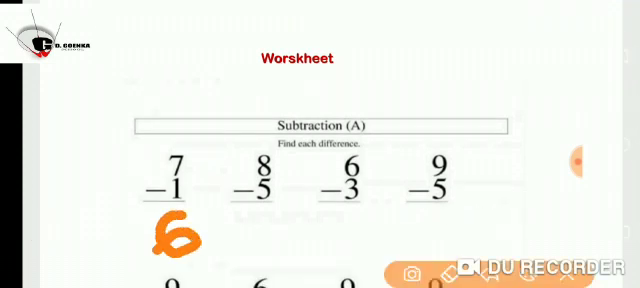